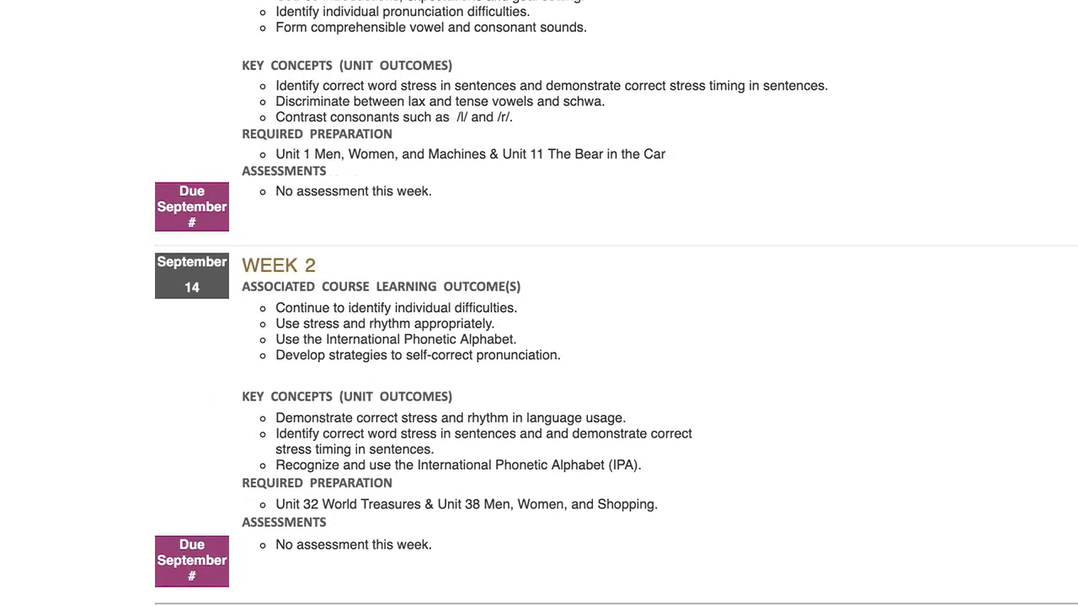
scroll("down", 3)
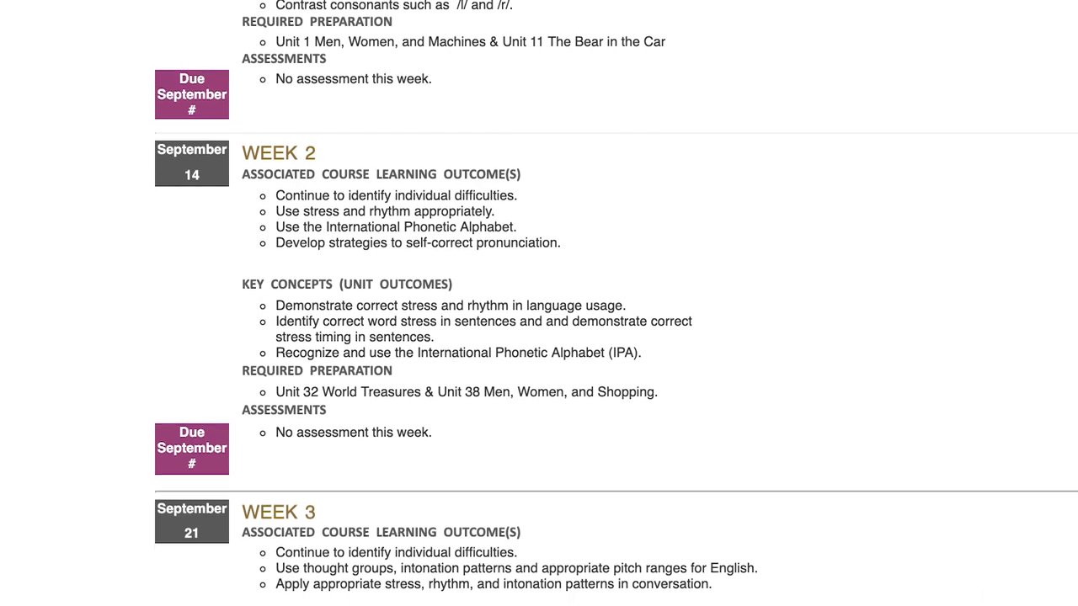
scroll("down", 3)
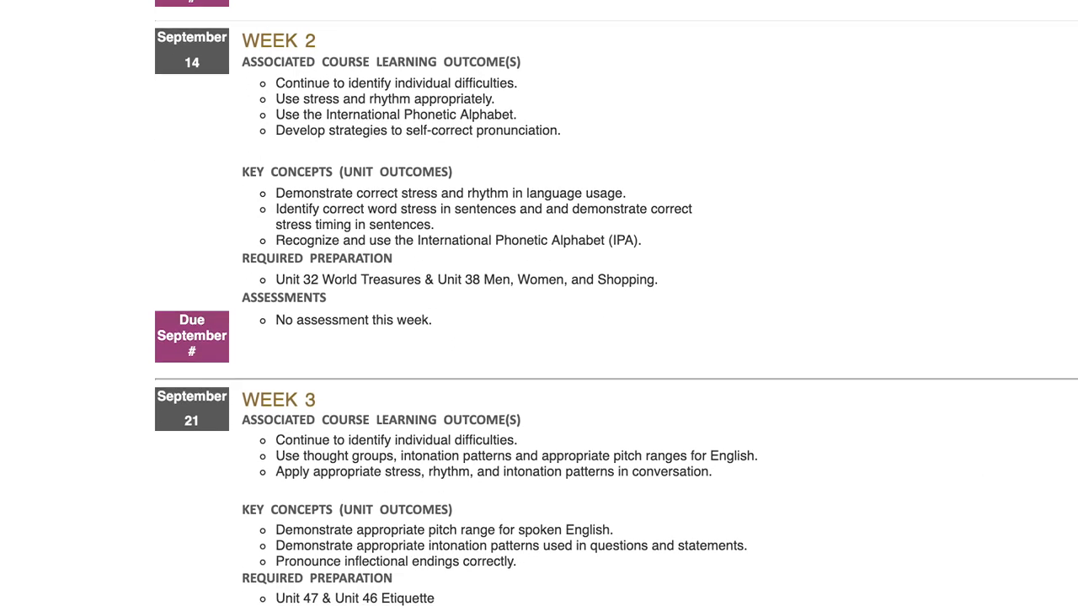
scroll("down", 3)
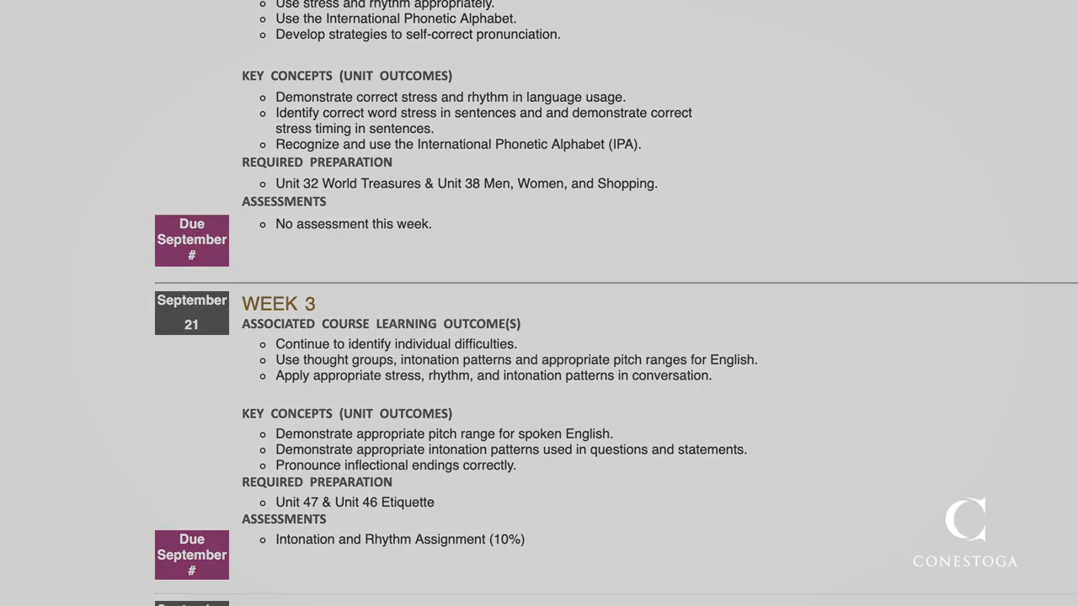